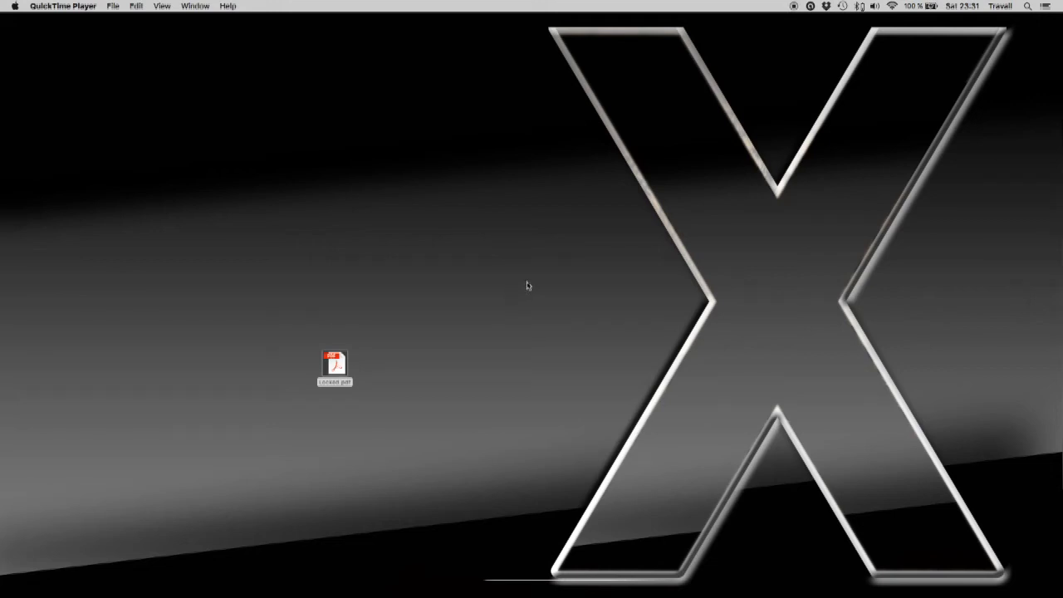
pyautogui.moveTo(544, 247)
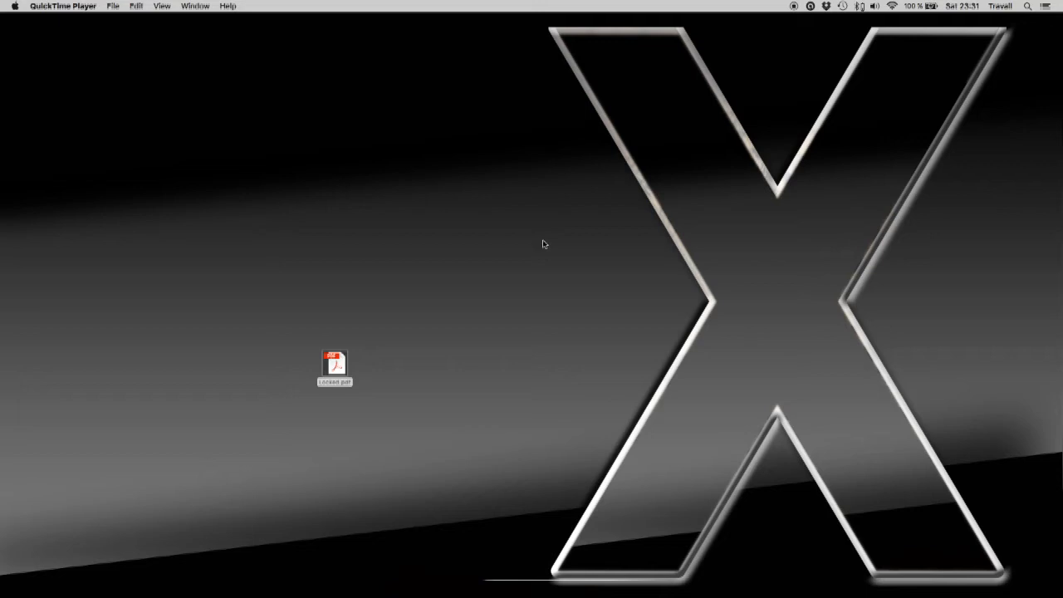
pyautogui.moveTo(490, 322)
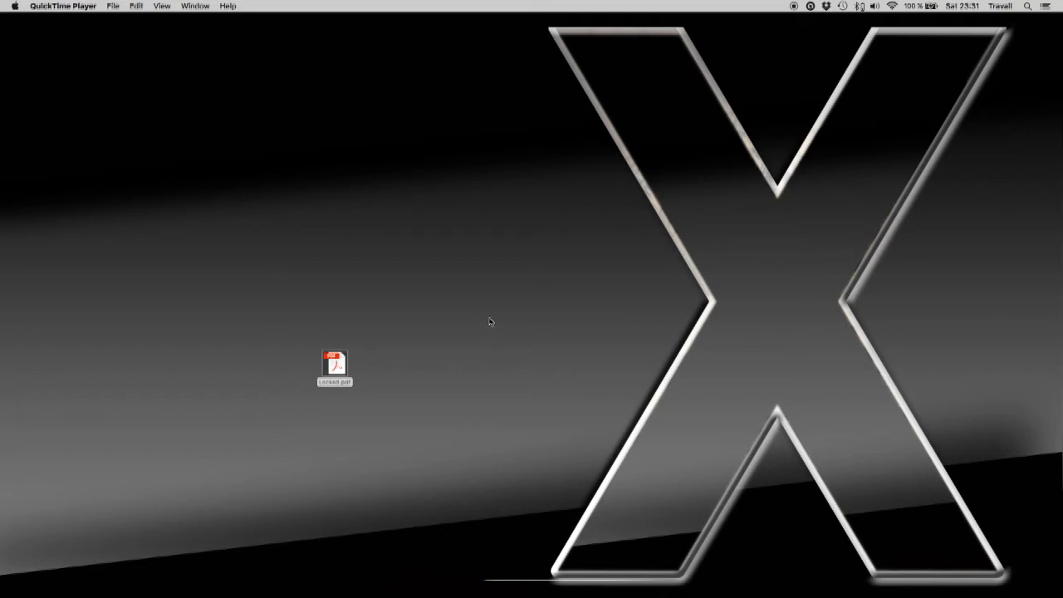
pyautogui.moveTo(522, 573)
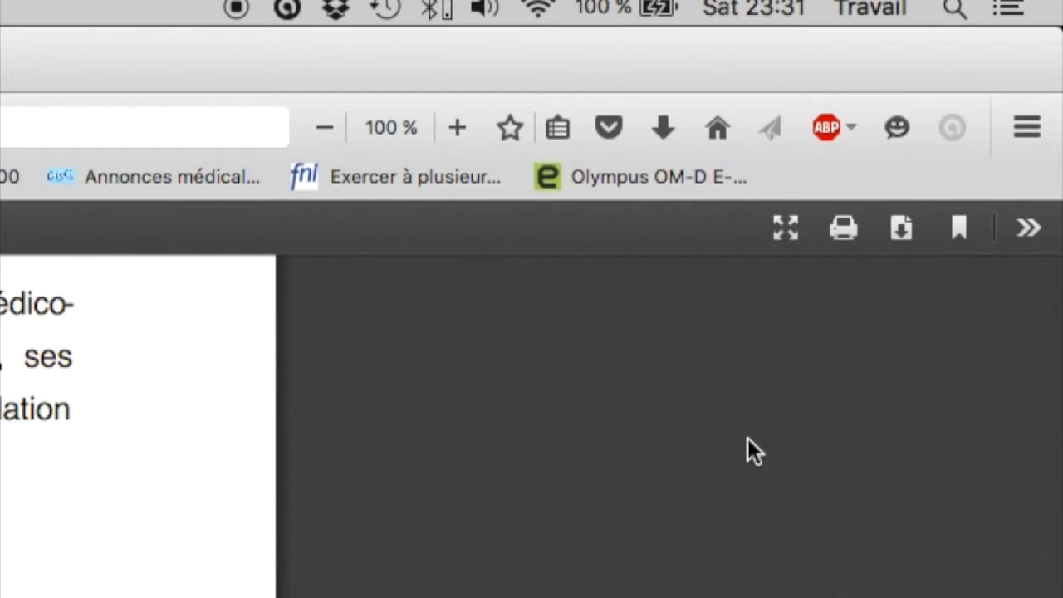
pyautogui.moveTo(901, 228)
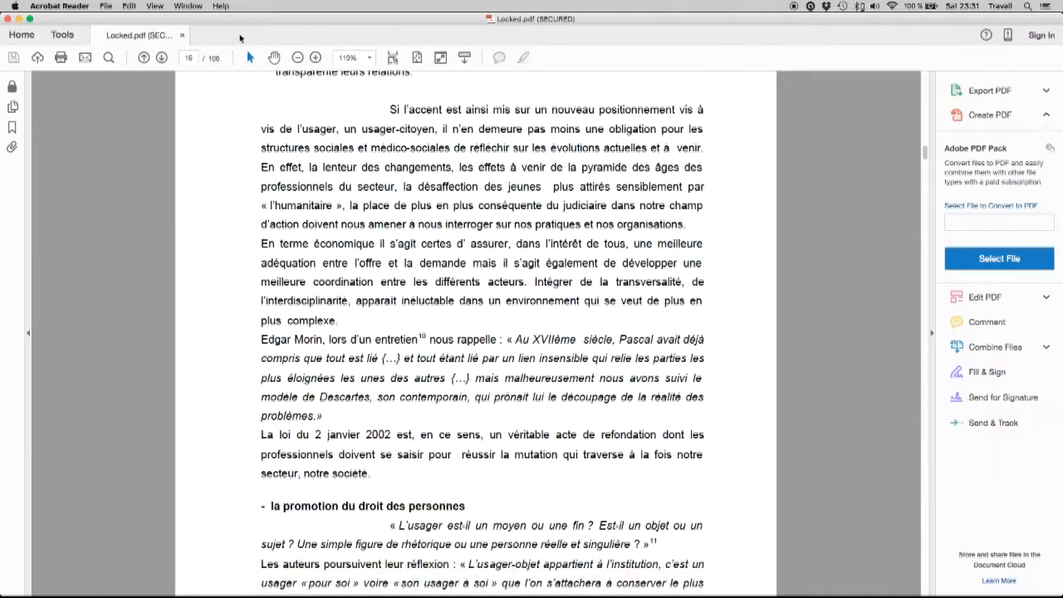
# Select the top paragraph of page 16 in Locked.pdf and try the disabled Highlight tool
pyautogui.moveTo(389, 109); pyautogui.dragTo(673, 186)
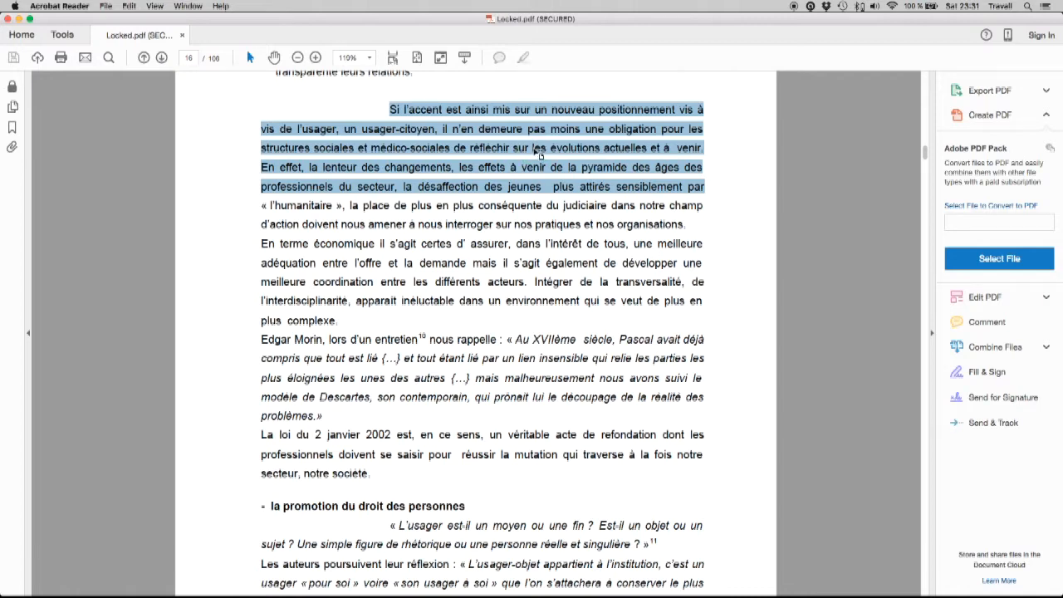
pyautogui.click(541, 155)
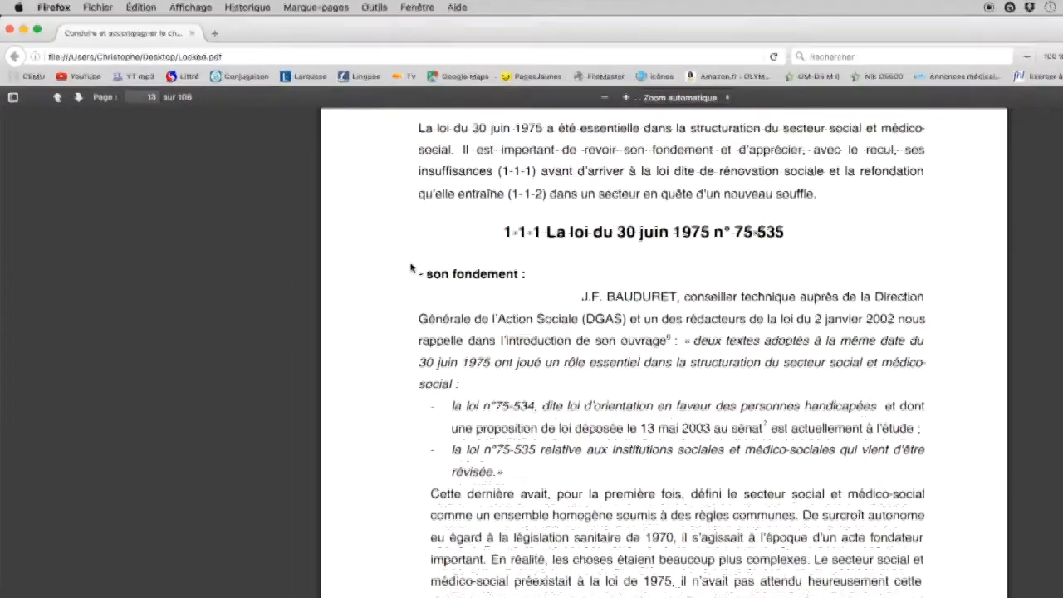
# Print Locked.pdf from Firefox via Fichier > Imprimer and send the output to Aperçu
pyautogui.click(144, 10)
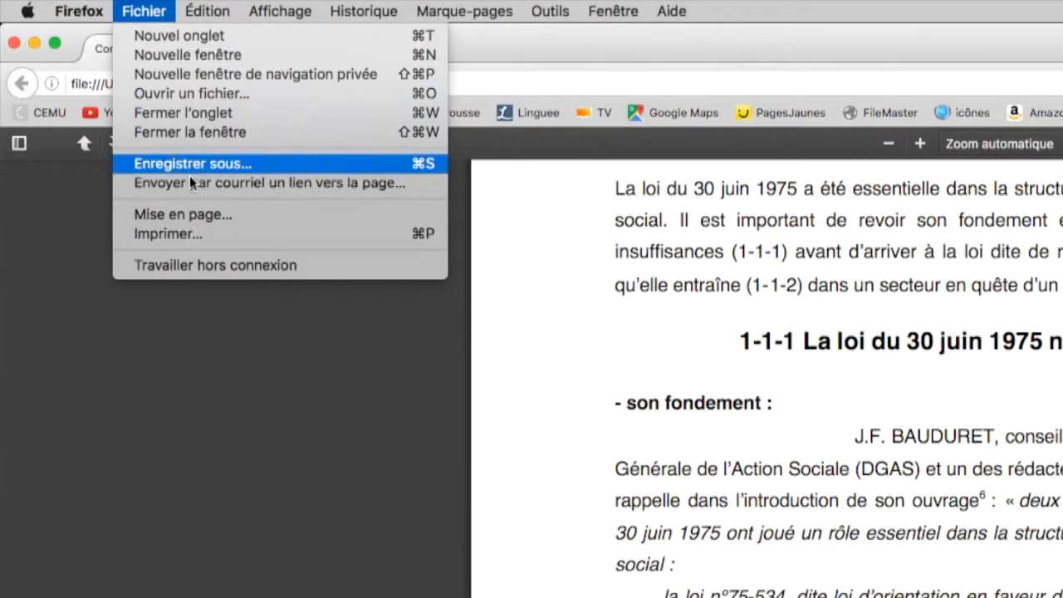
pyautogui.moveTo(212, 234)
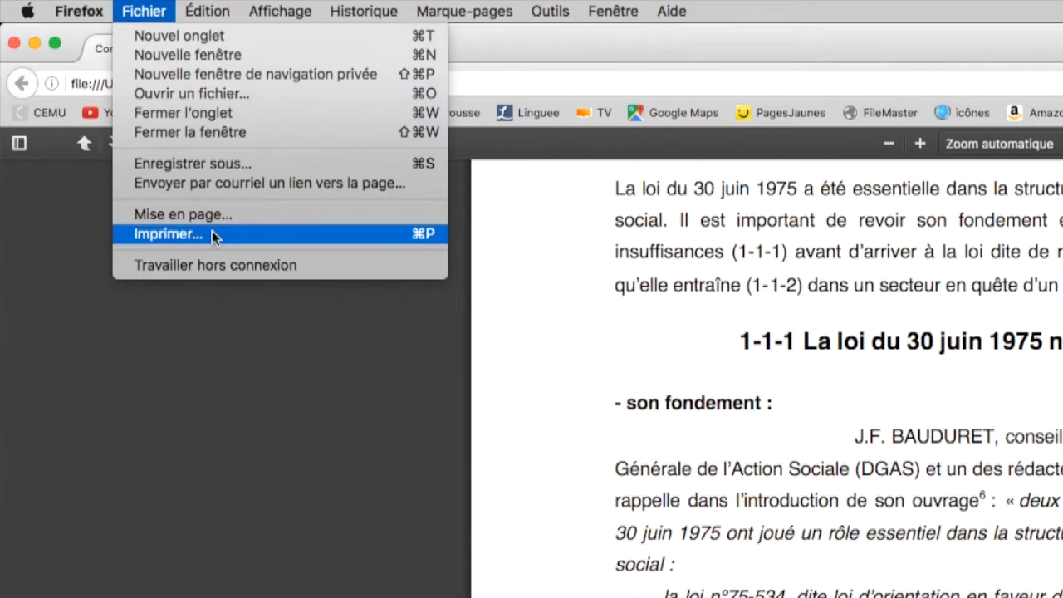
pyautogui.click(168, 233)
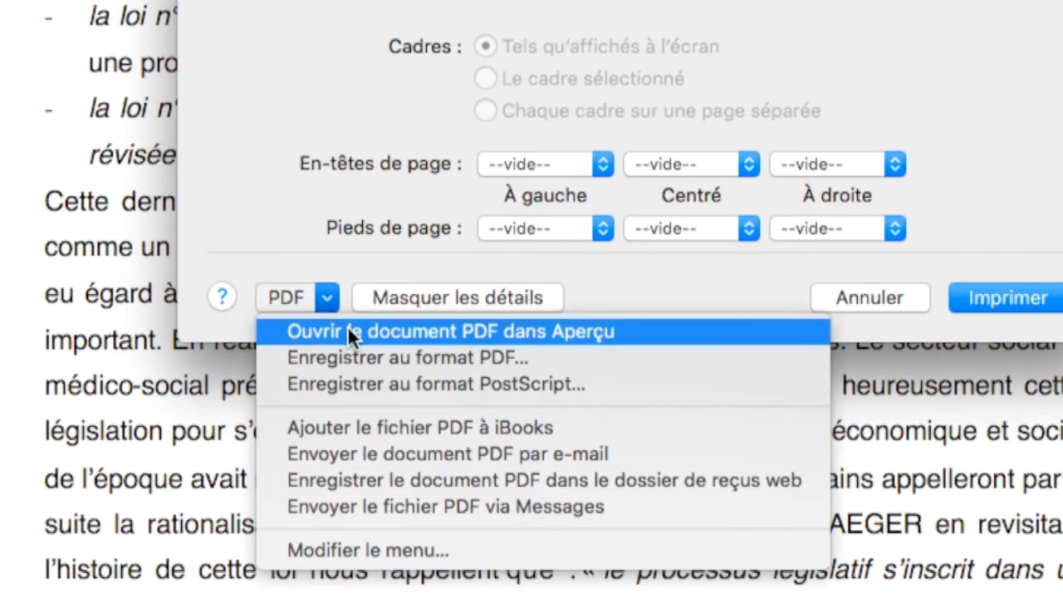
pyautogui.click(439, 331)
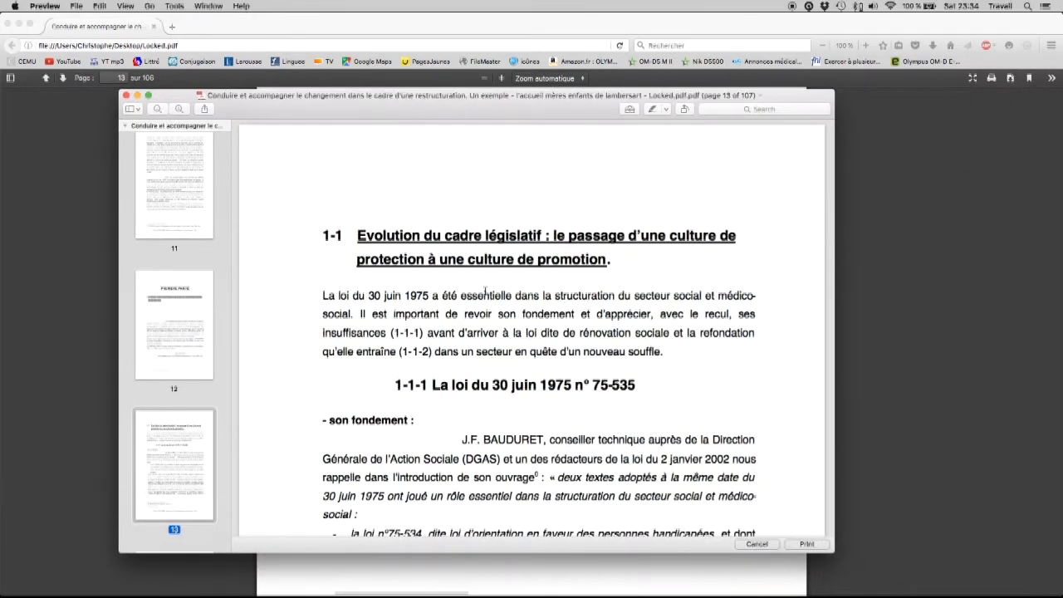
# Save Preview's printed copy as a new PDF on the desktop
pyautogui.click(76, 6)
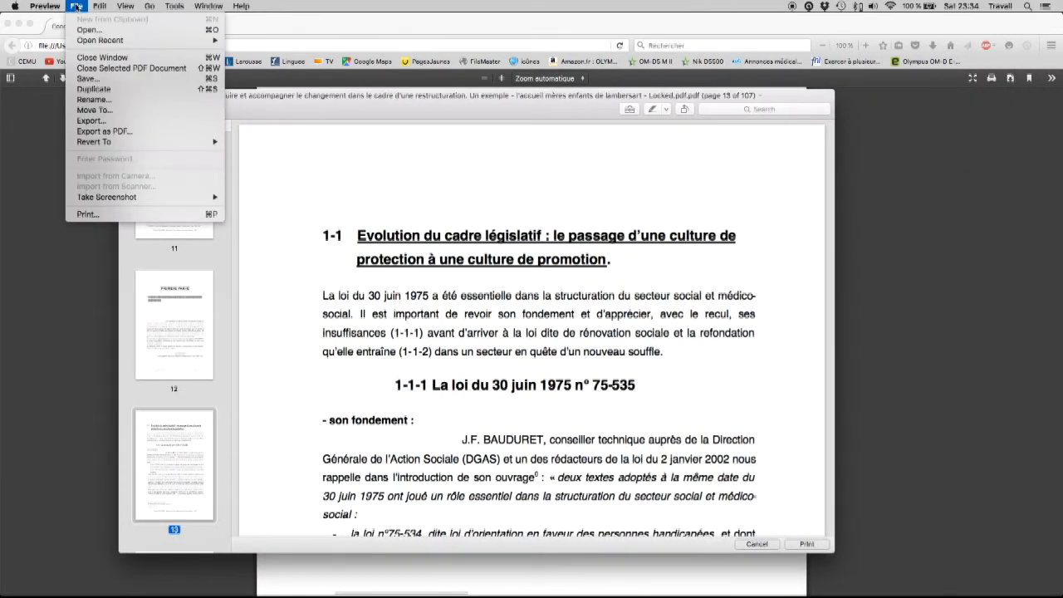
pyautogui.moveTo(89, 78)
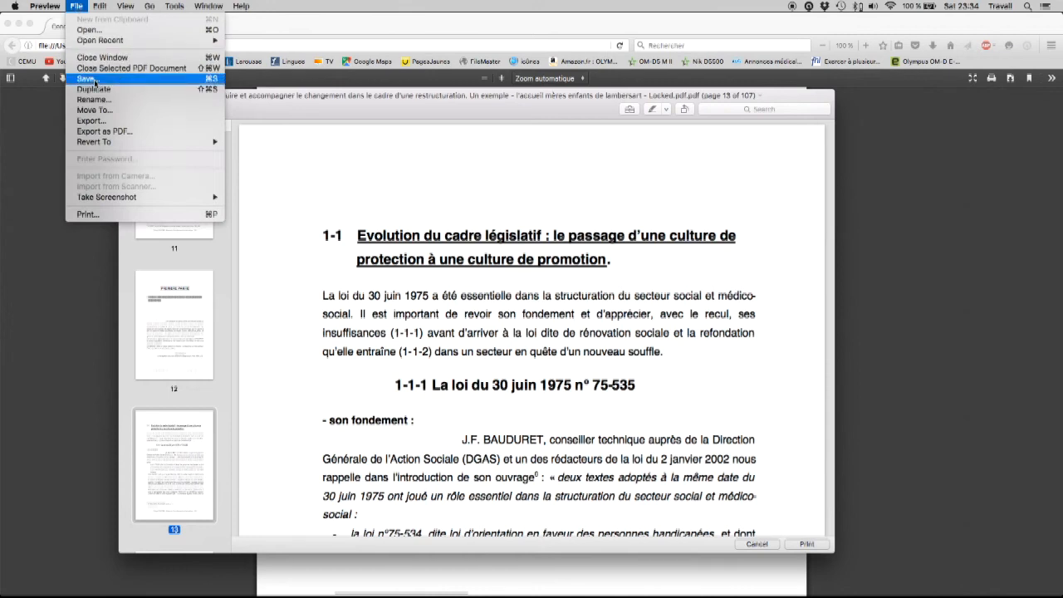
pyautogui.click(83, 78)
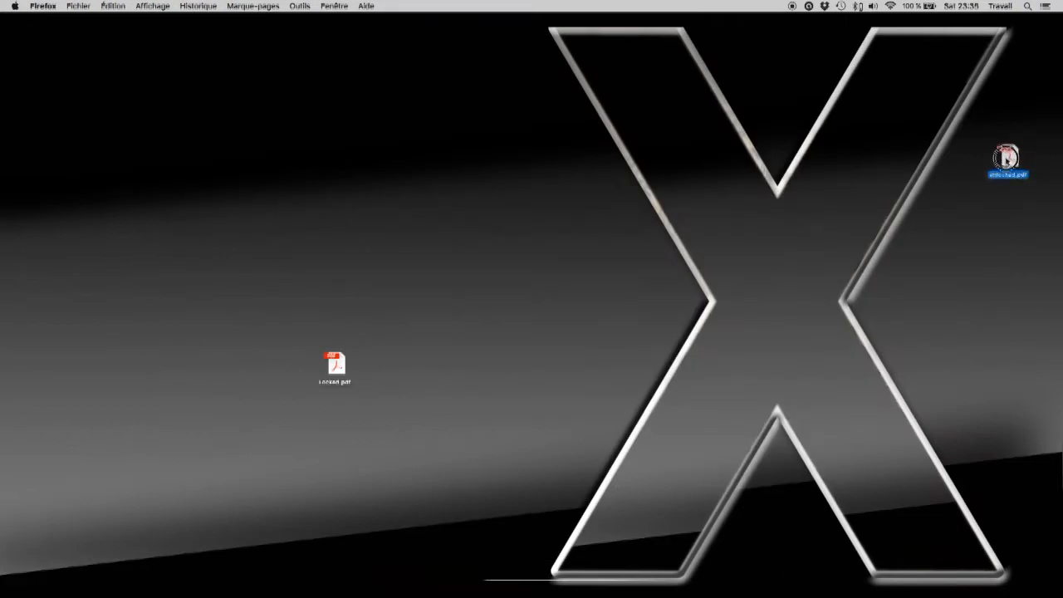
# Move unlocked.pdf beside Locked.pdf on the desktop and launch it
pyautogui.moveTo(1005, 158); pyautogui.dragTo(394, 370)
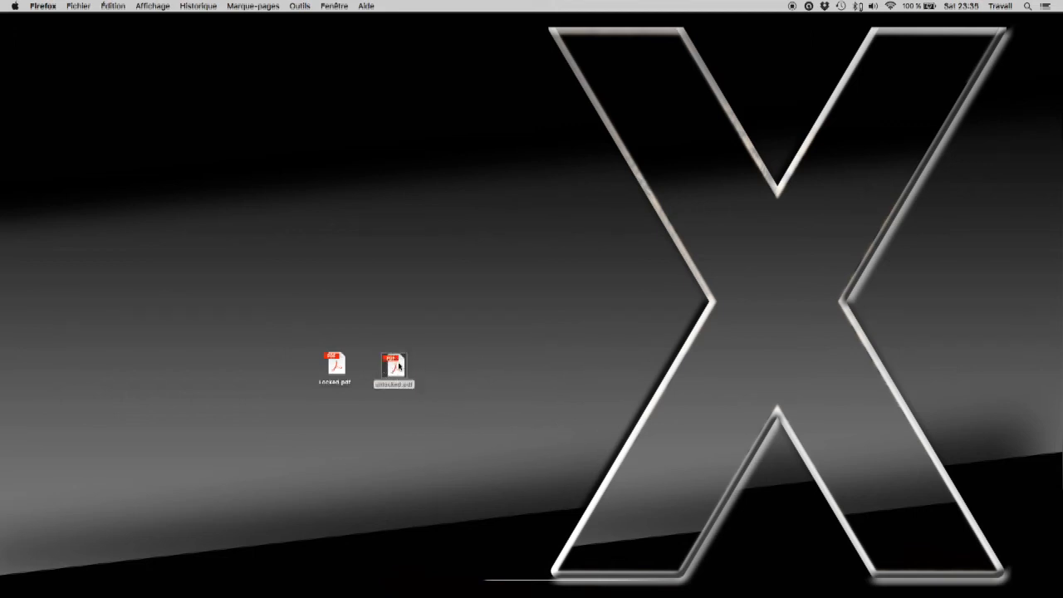
pyautogui.doubleClick(393, 367)
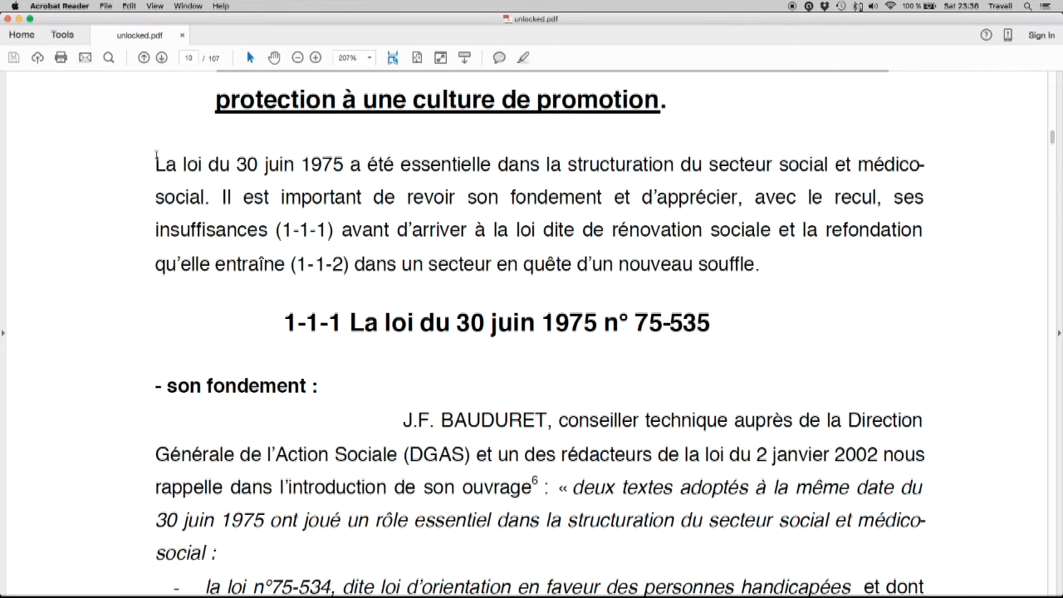
# Highlight the first paragraph of unlocked.pdf in orange, then close choosing Don't Save
pyautogui.moveTo(155, 164); pyautogui.dragTo(751, 265)
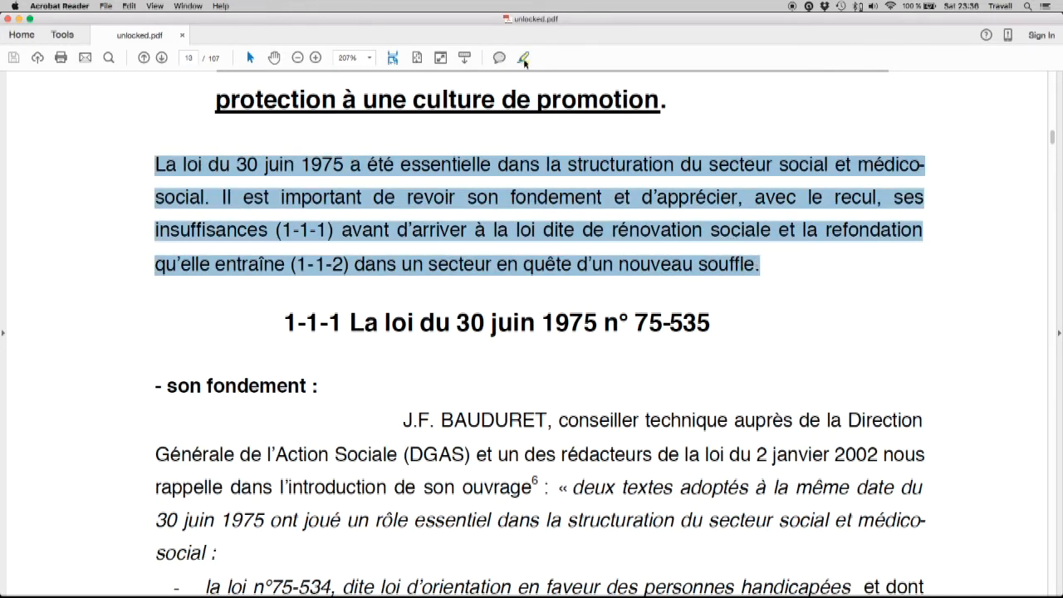
pyautogui.click(523, 57)
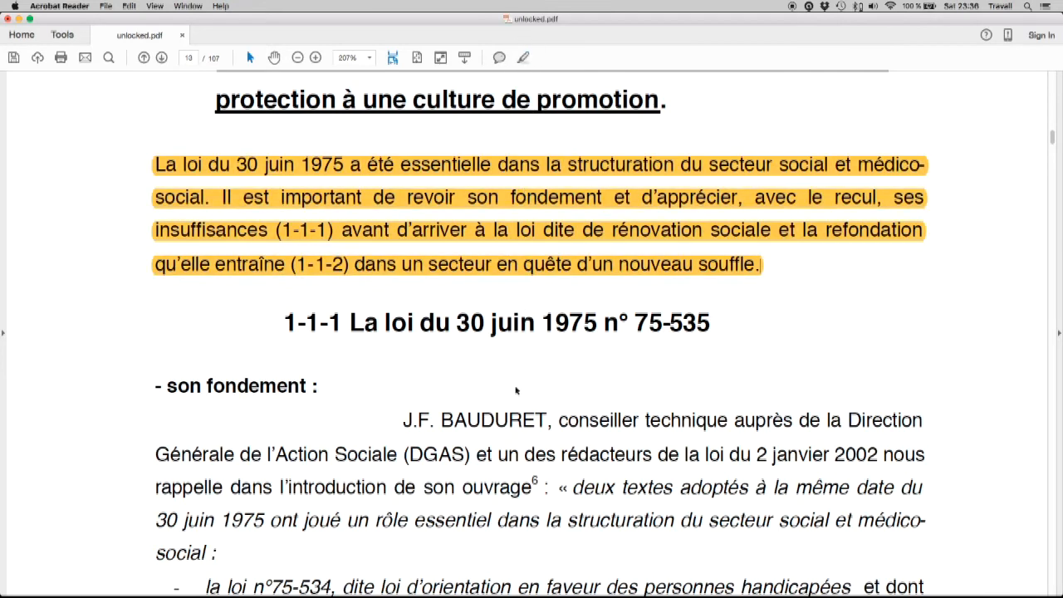
pyautogui.moveTo(401, 419); pyautogui.dragTo(491, 520)
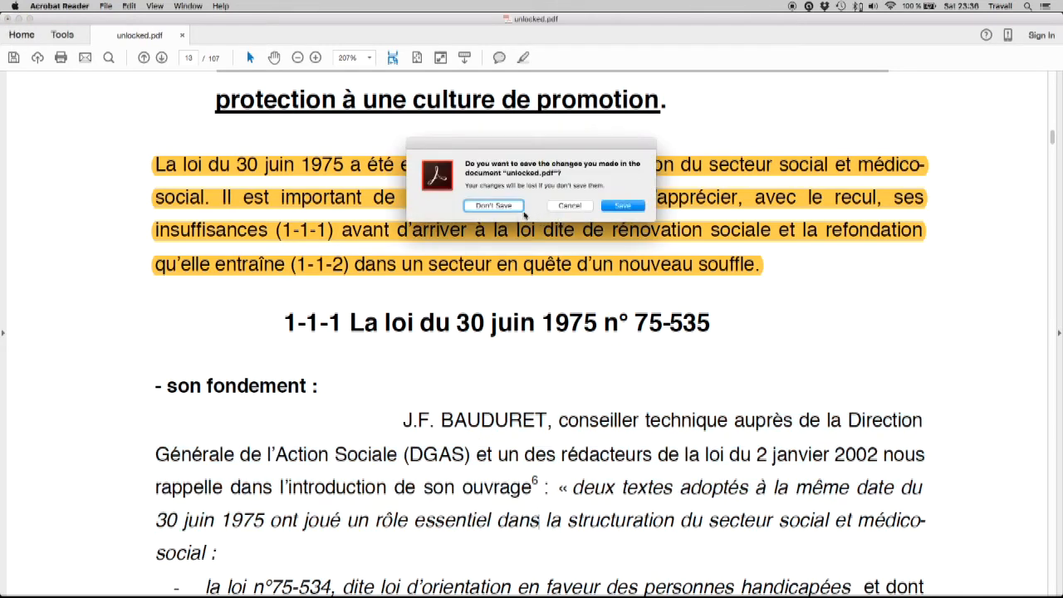
pyautogui.click(493, 205)
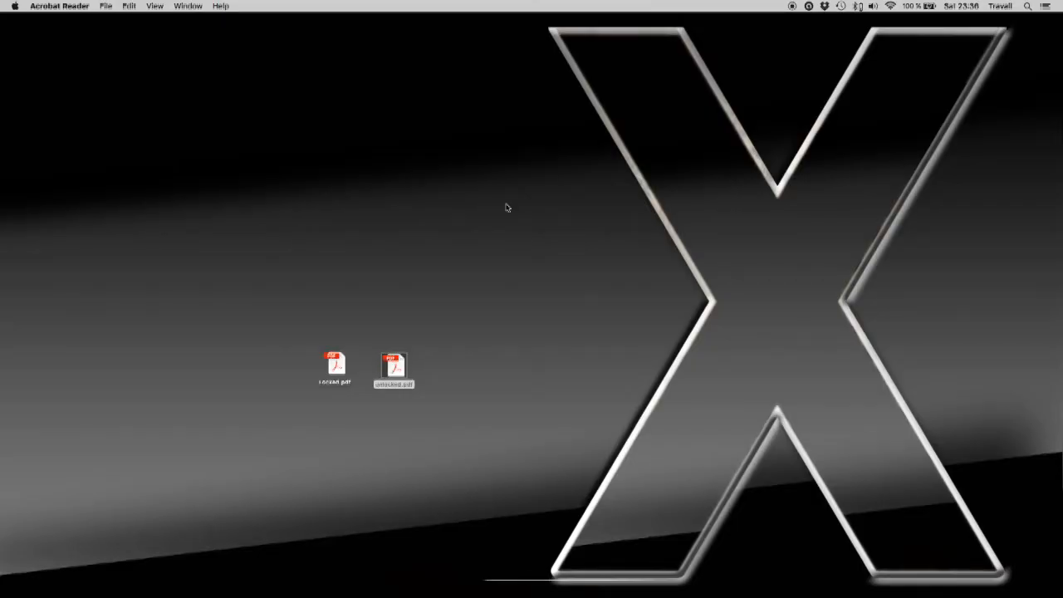
# Launch Locked.pdf from the desktop in Safari via Open With
pyautogui.click(394, 368)
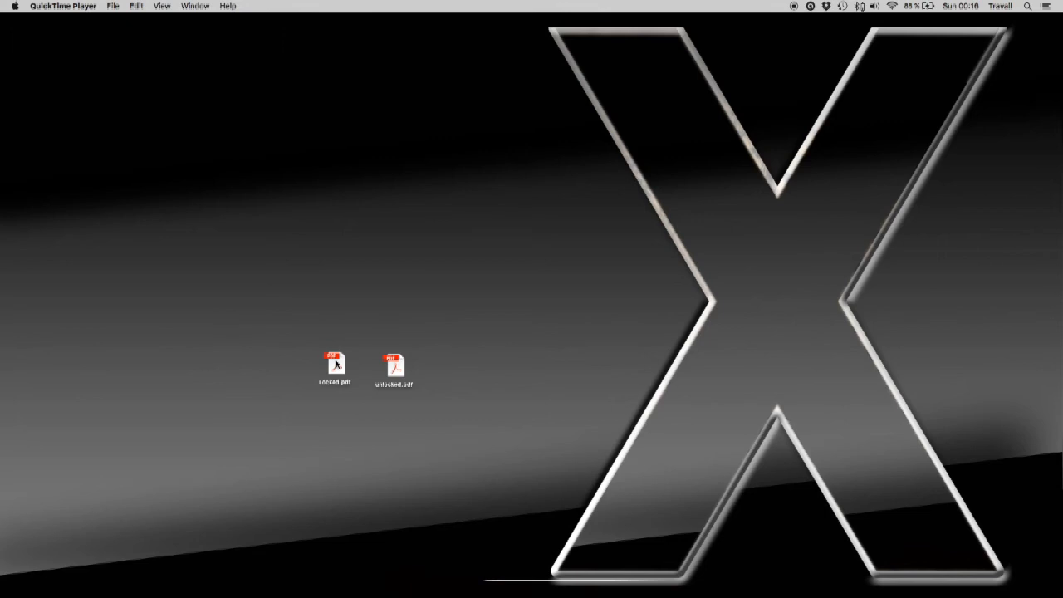
pyautogui.rightClick(334, 365)
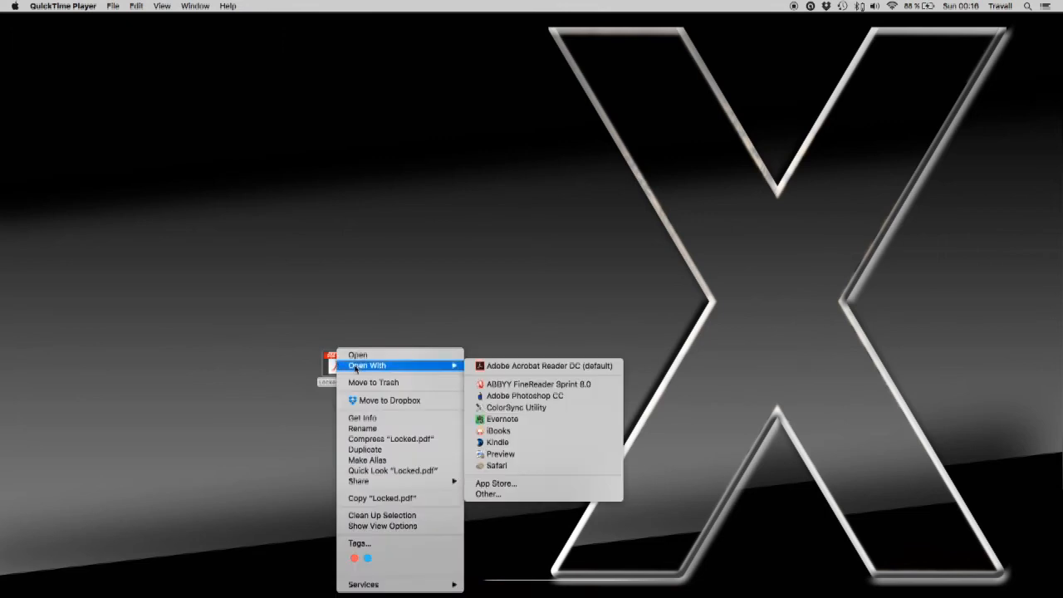
pyautogui.moveTo(497, 465)
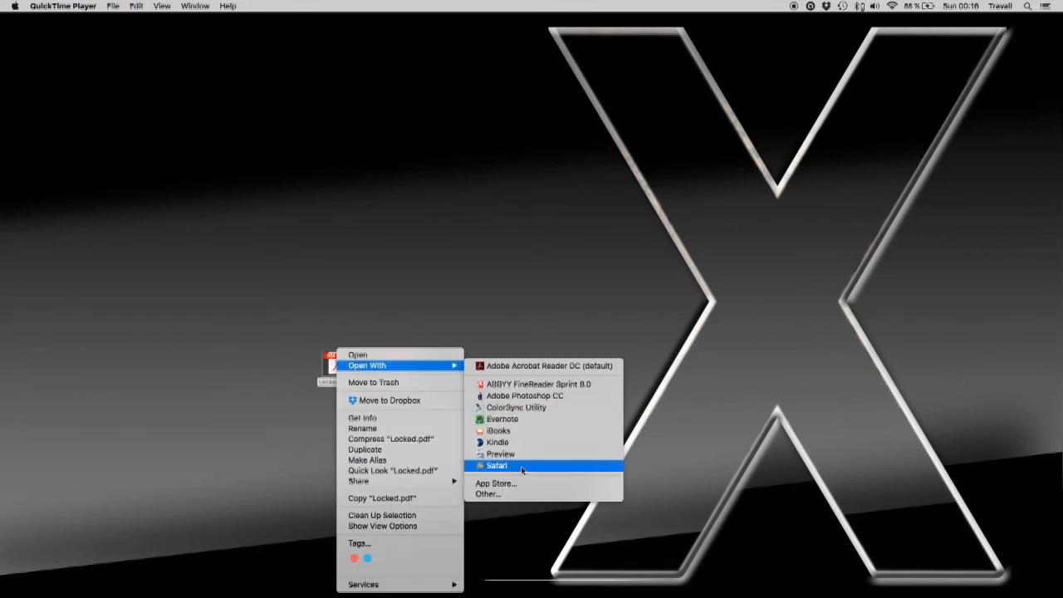
pyautogui.click(497, 465)
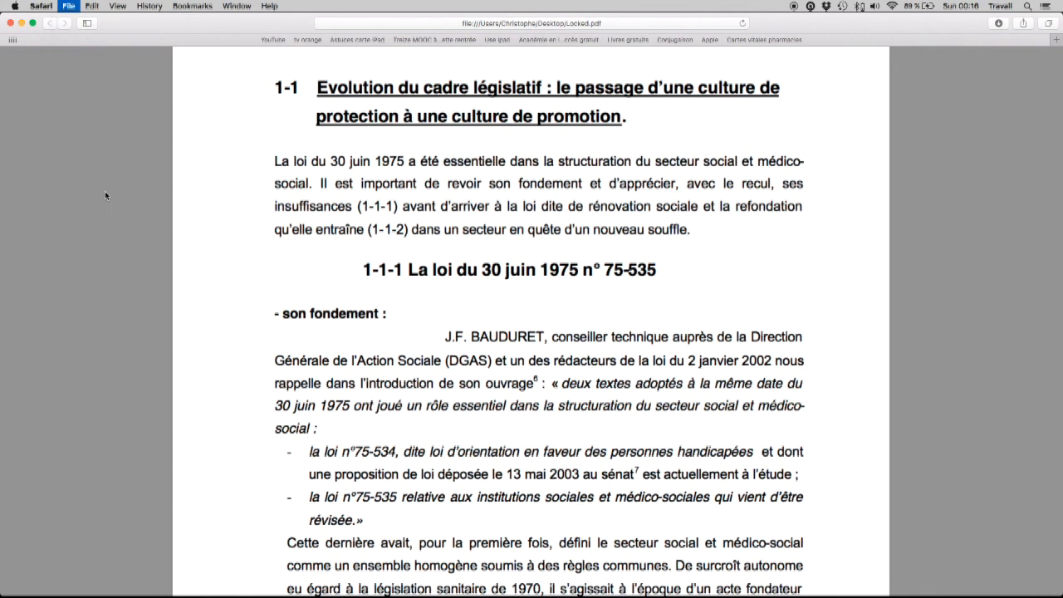
pyautogui.click(368, 260)
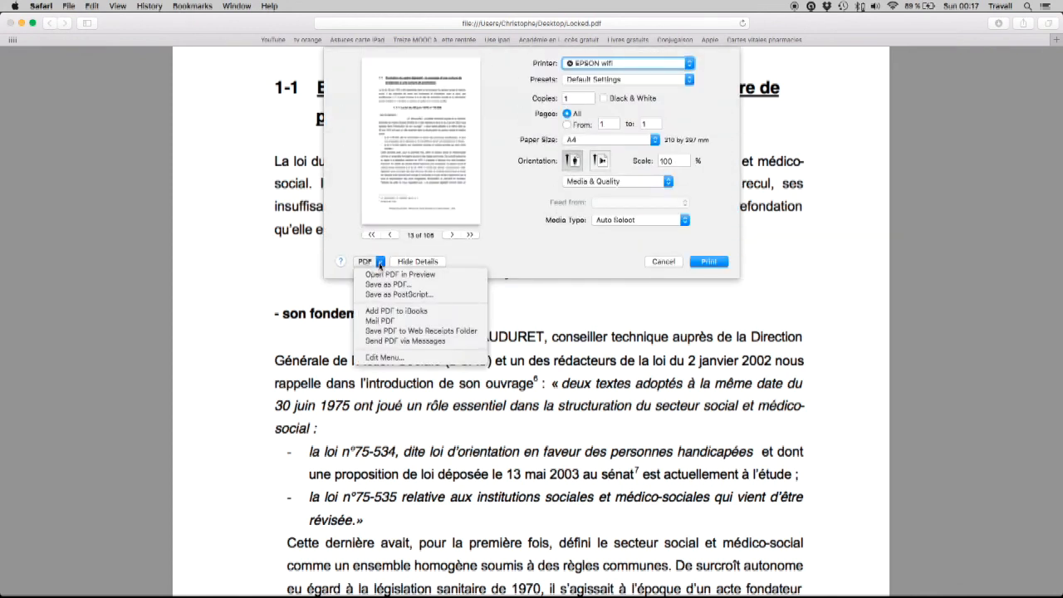
pyautogui.moveTo(401, 274)
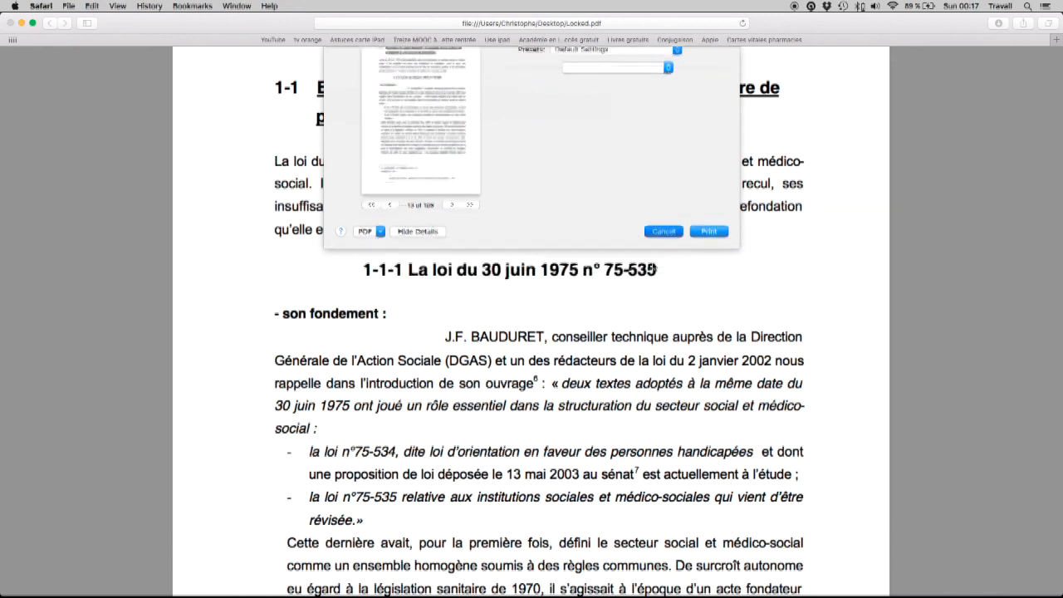
pyautogui.click(663, 231)
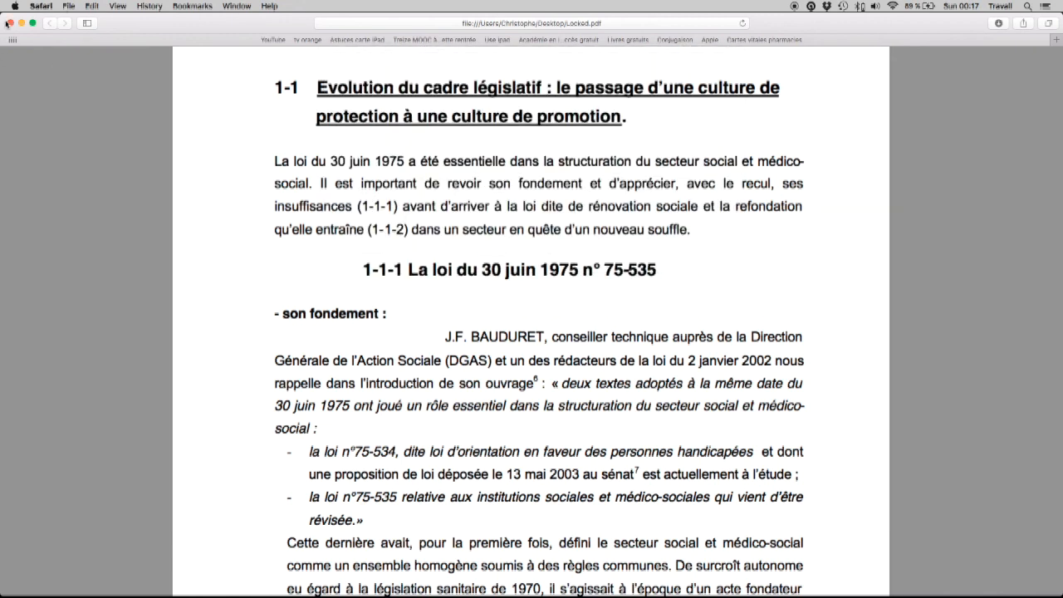